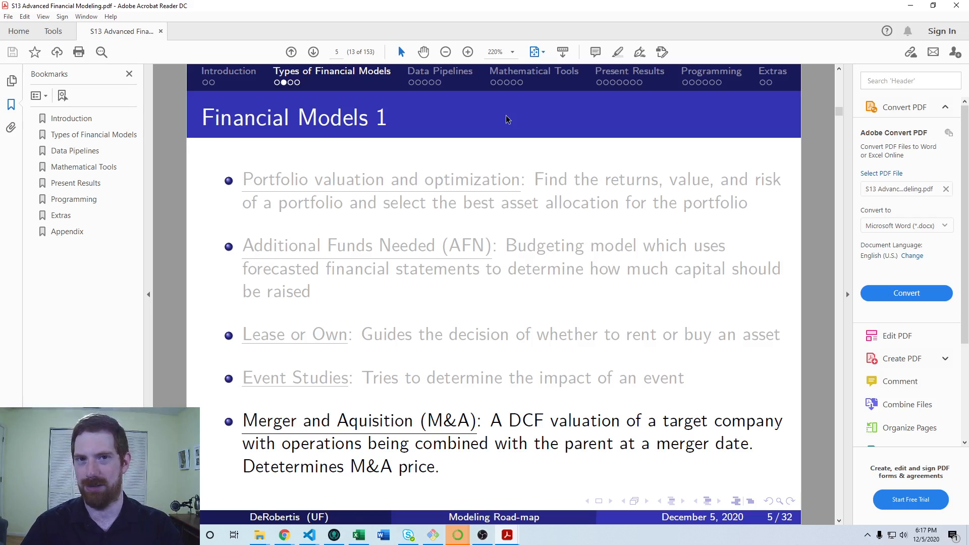
Step: Advance from the 'Financial Models 1' slide (page 13) to 'Financial Models 2' on page 14
left_click(313, 51)
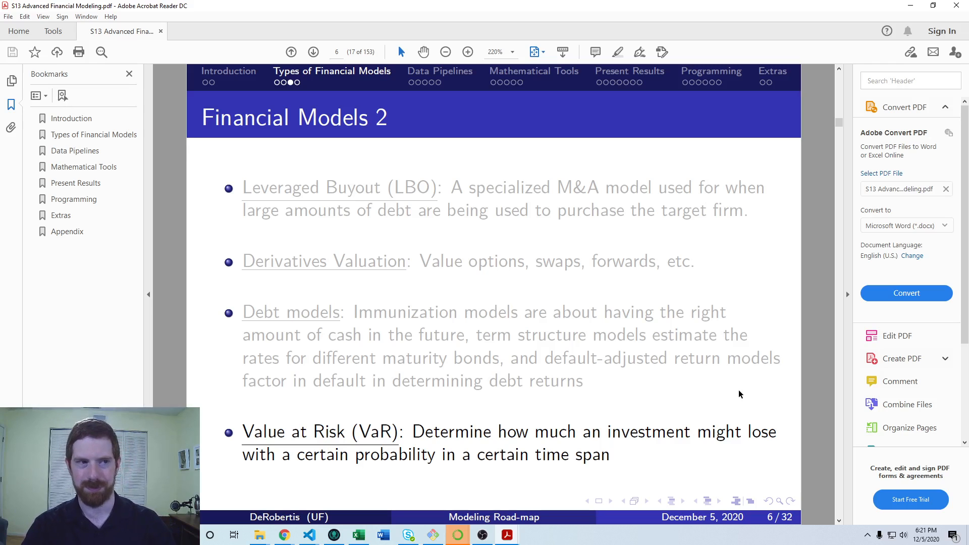
Step: Step to 'Financial Model Resources' on page 18, briefly back to 'Financial Models 2', then forward again
left_click(313, 52)
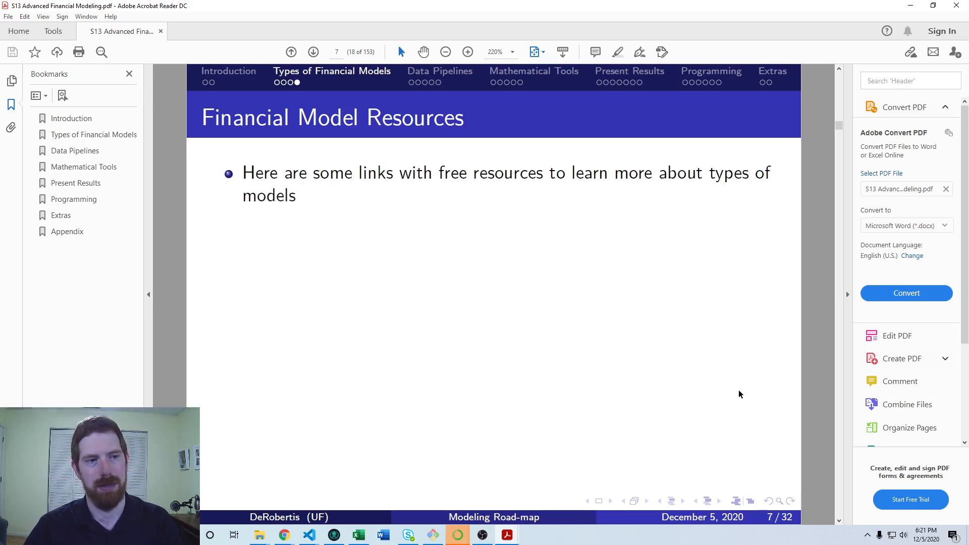
left_click(290, 51)
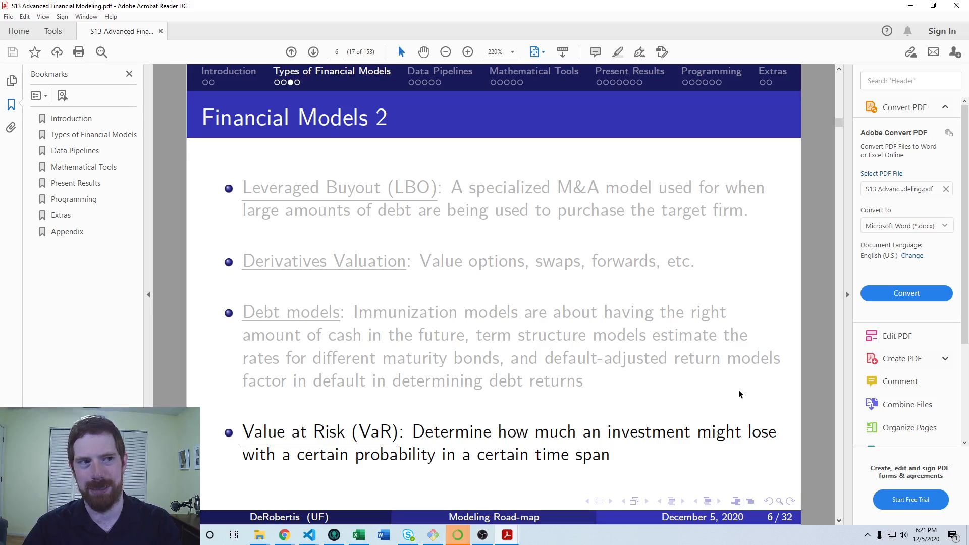
left_click(313, 52)
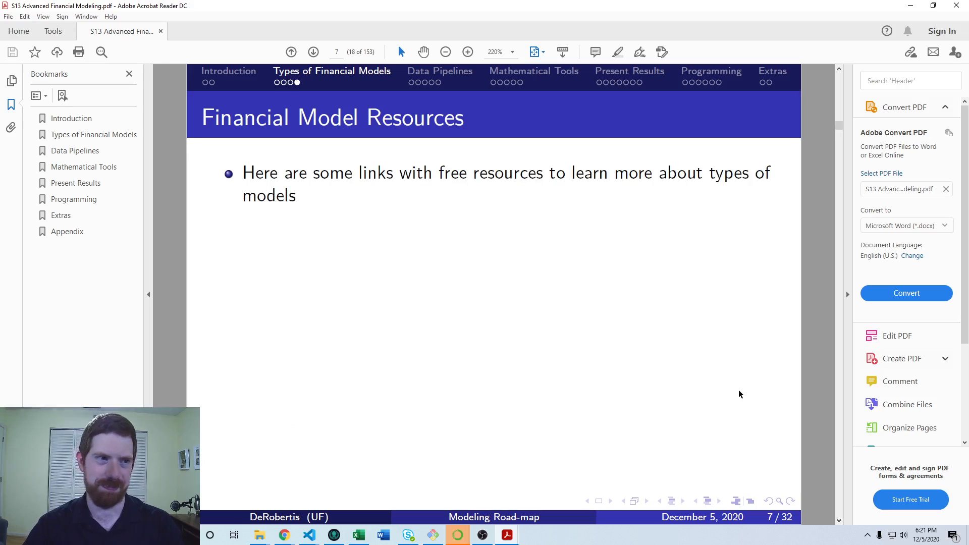